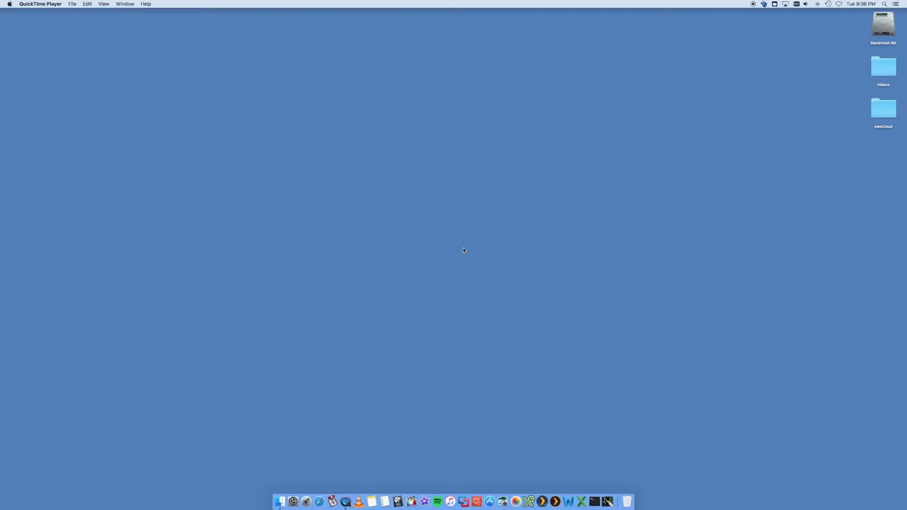
pyautogui.moveTo(362, 231)
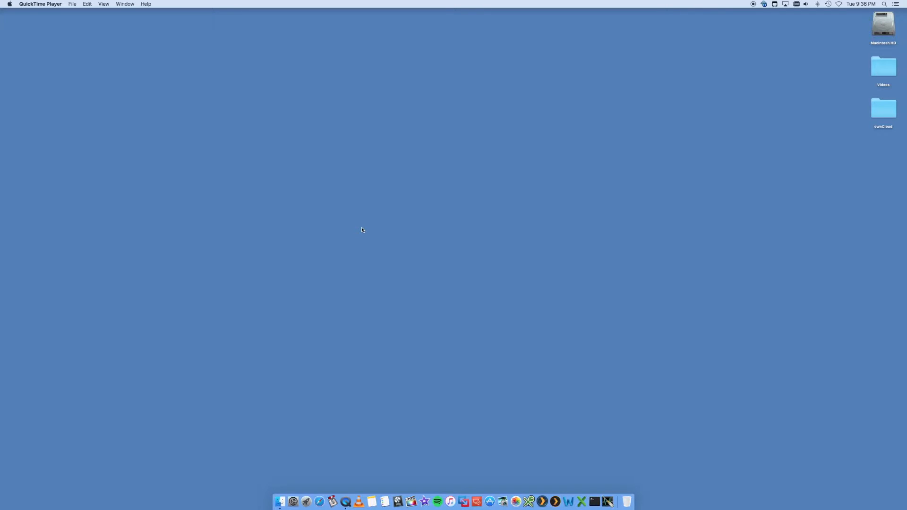
pyautogui.moveTo(446, 242)
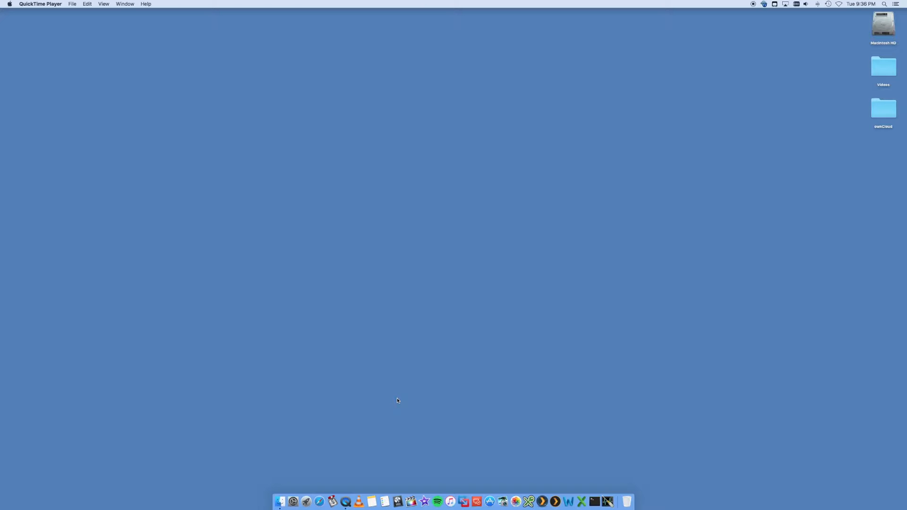
pyautogui.moveTo(398, 330)
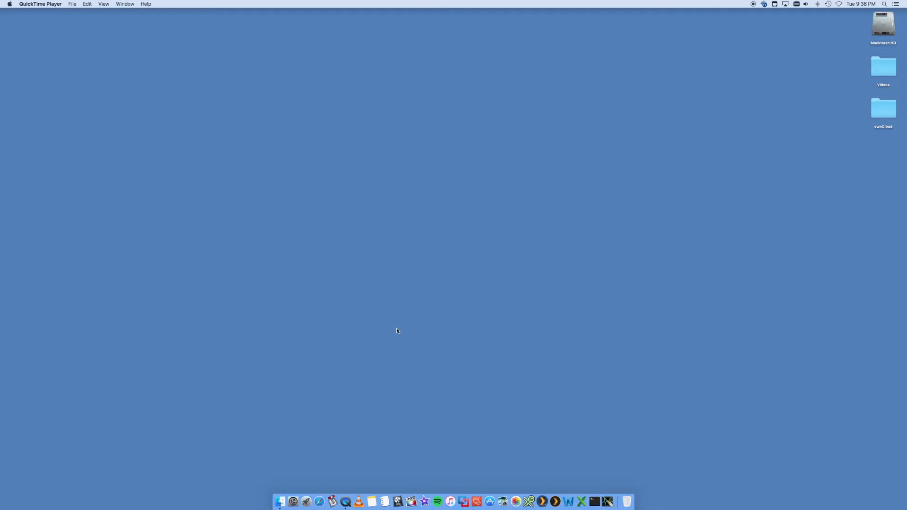
pyautogui.moveTo(443, 303)
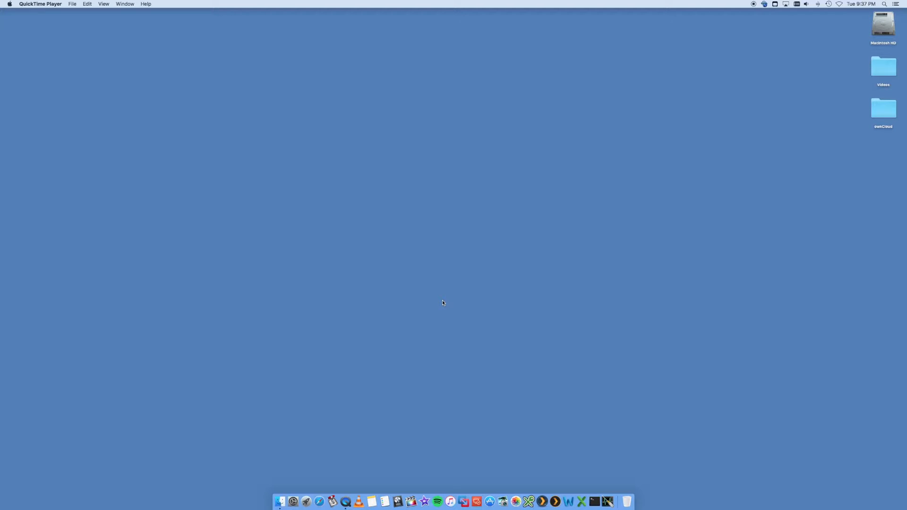
pyautogui.moveTo(457, 295)
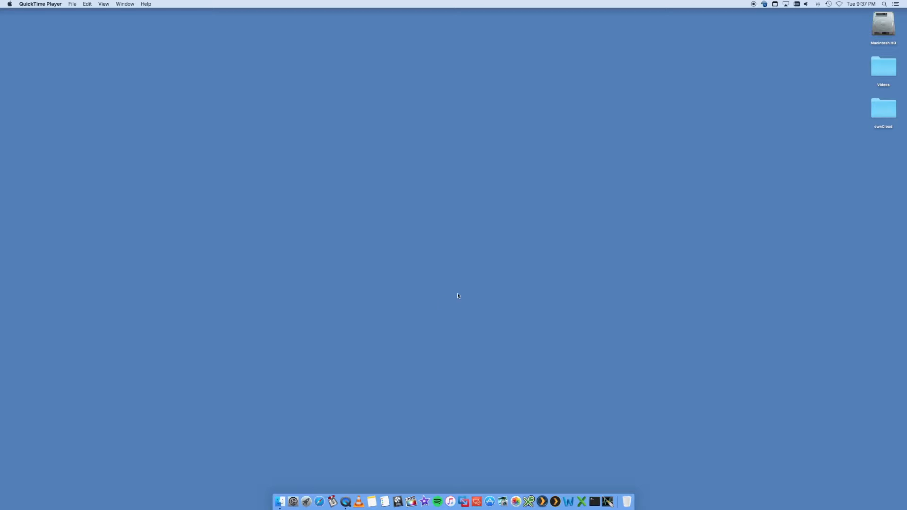
pyautogui.moveTo(182, 194)
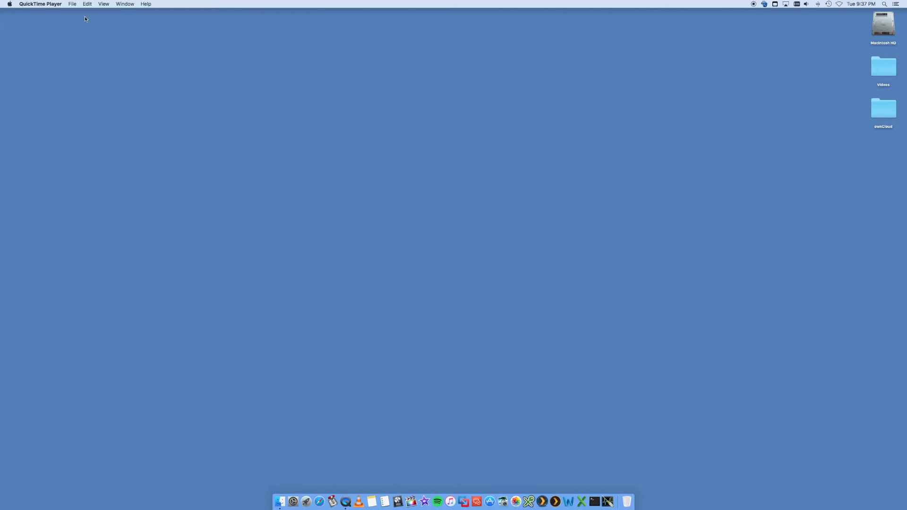
# Start a New Movie Recording from the File menu, showing the built-in camera's live preview
pyautogui.click(72, 4)
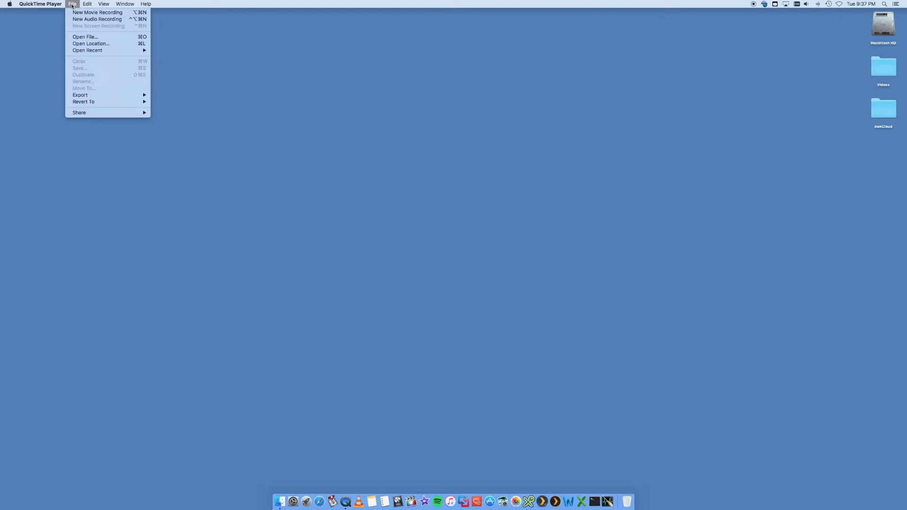
pyautogui.moveTo(97, 12)
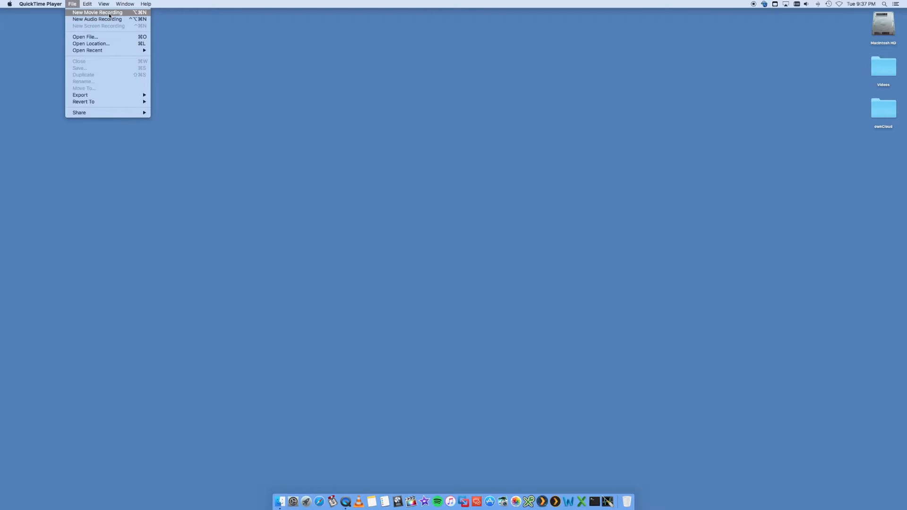
pyautogui.click(97, 13)
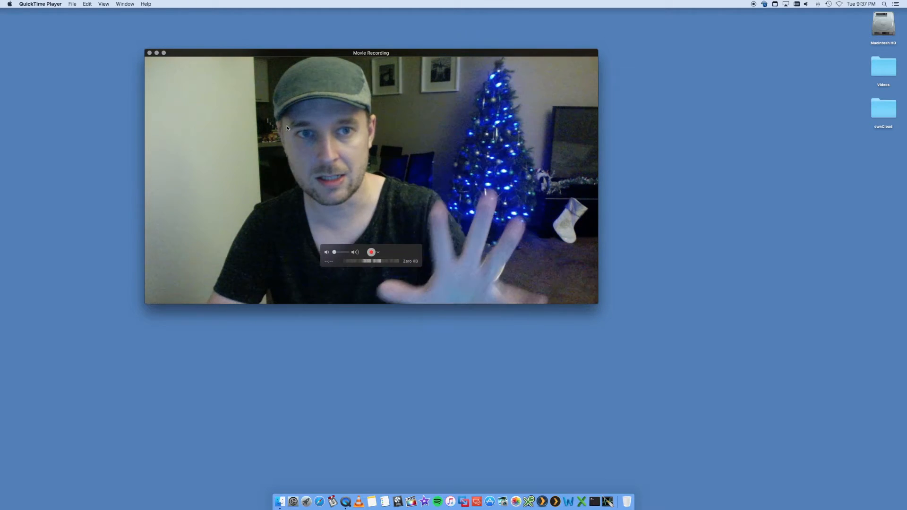
# Move the Movie Recording window to the centre and reveal the camera, microphone and quality choices
pyautogui.moveTo(370, 53); pyautogui.dragTo(447, 89)
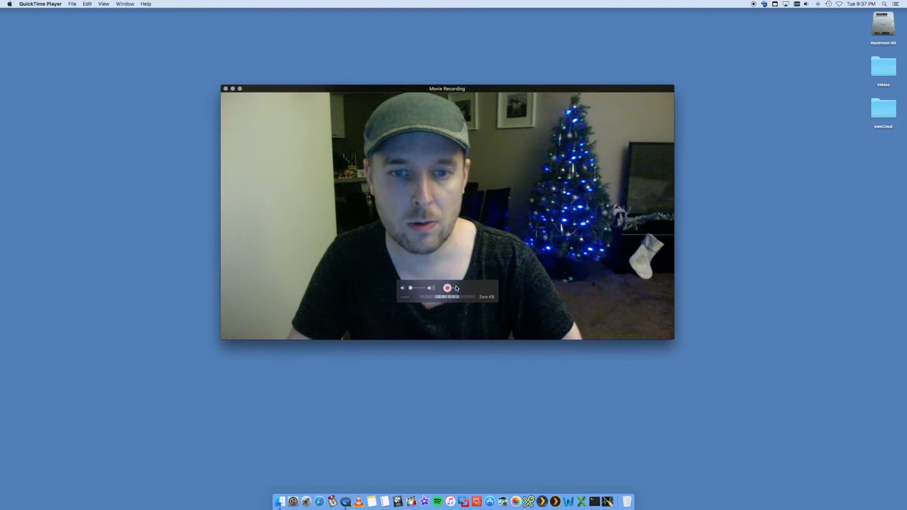
pyautogui.click(456, 288)
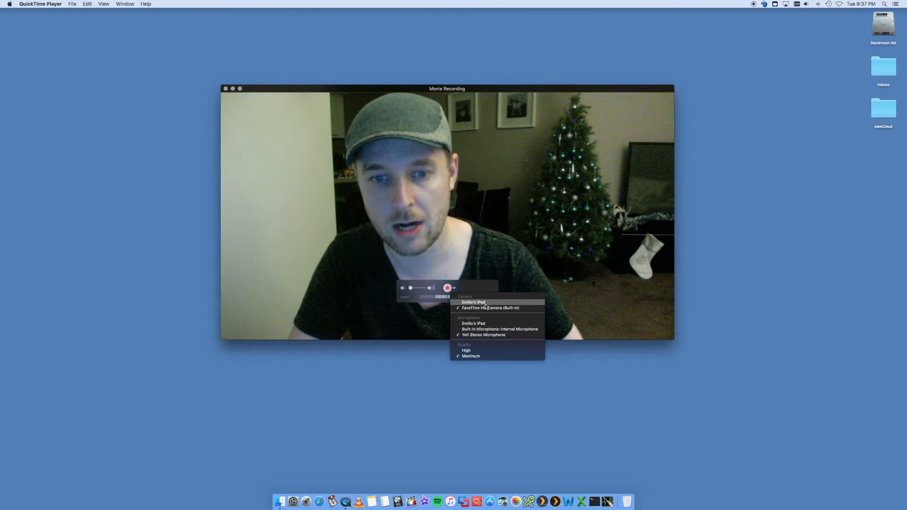
# Select the connected iPad as the Camera source so its home screen is mirrored
pyautogui.click(473, 301)
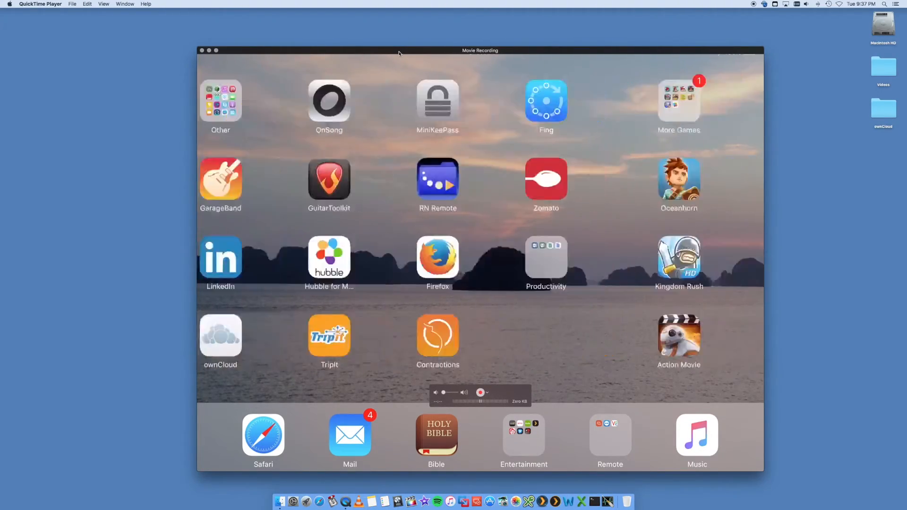
pyautogui.hscroll(-3)
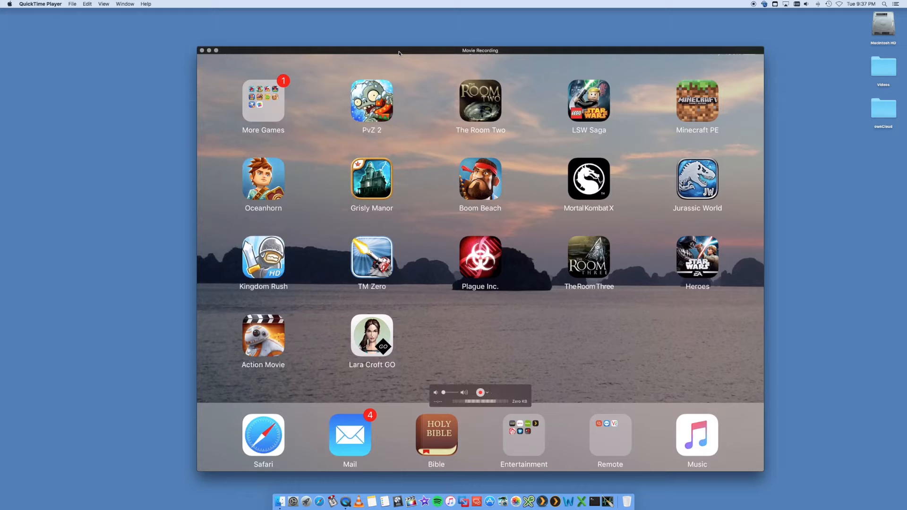
pyautogui.click(480, 393)
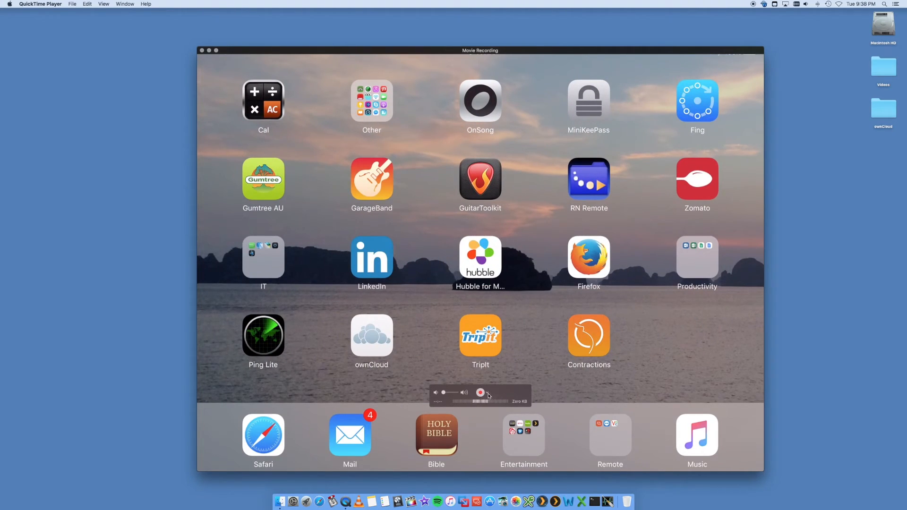
# Reveal the camera and microphone choices again to pick the iPad as Microphone
pyautogui.click(488, 393)
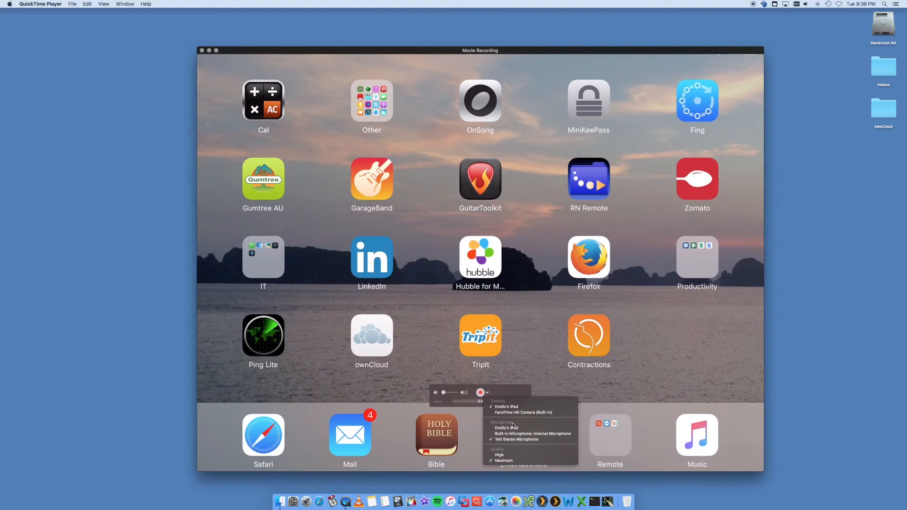
pyautogui.moveTo(508, 429)
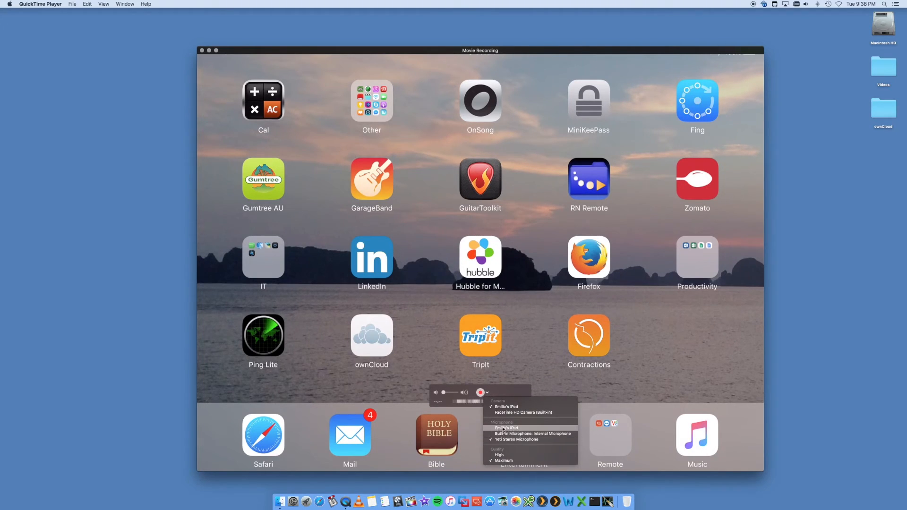